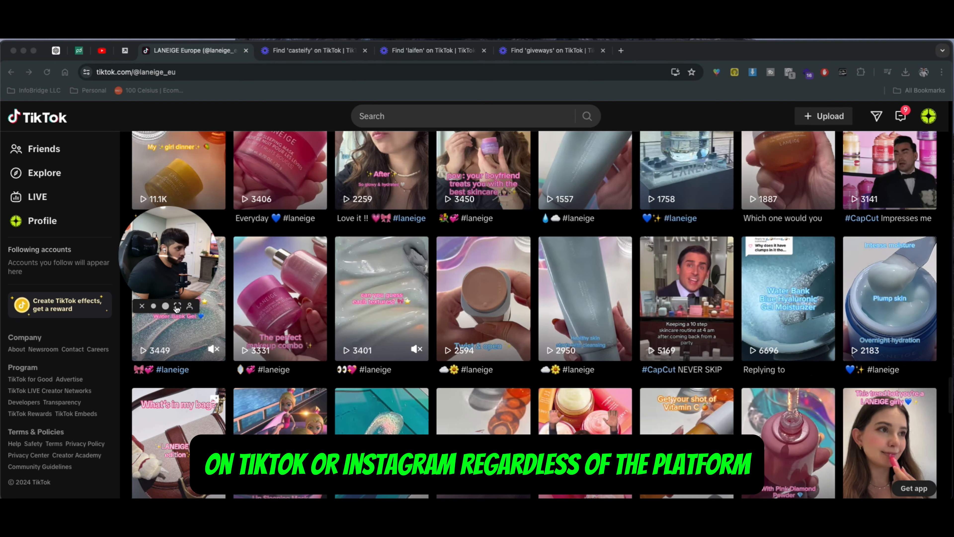
pyautogui.scroll(3)
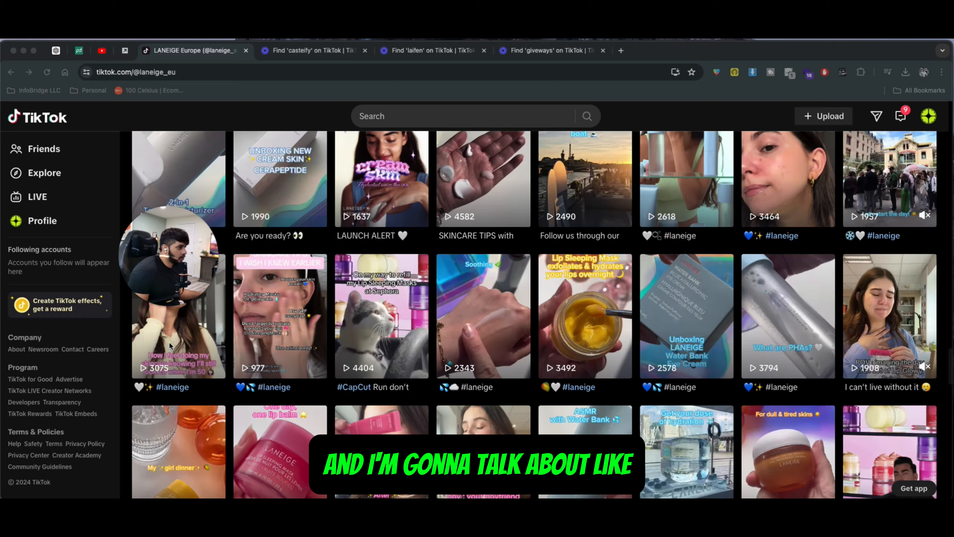
pyautogui.scroll(-3)
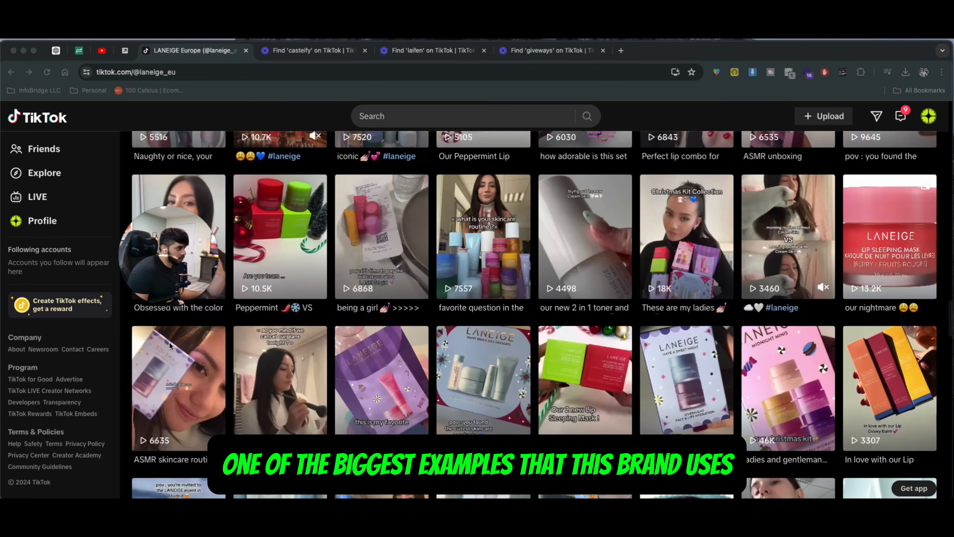
pyautogui.scroll(-3)
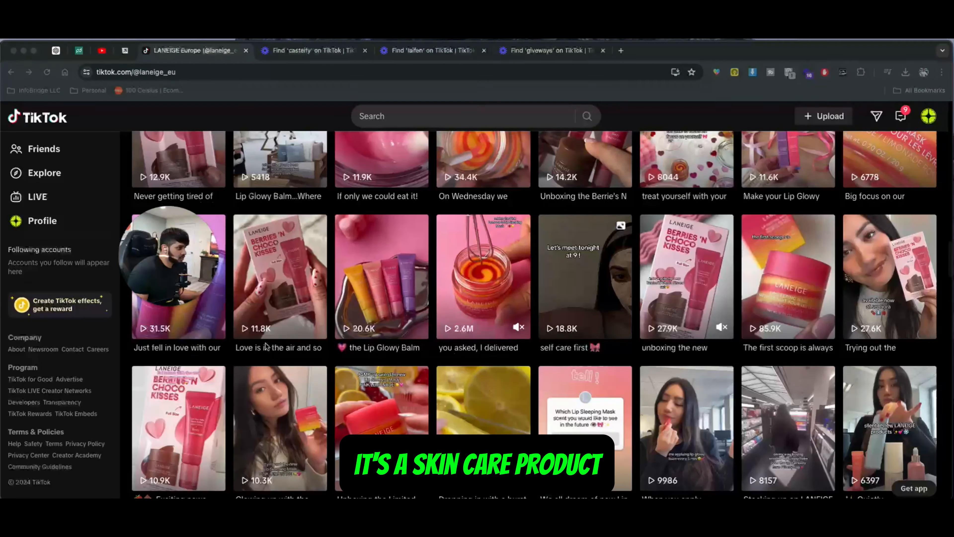
pyautogui.scroll(-3)
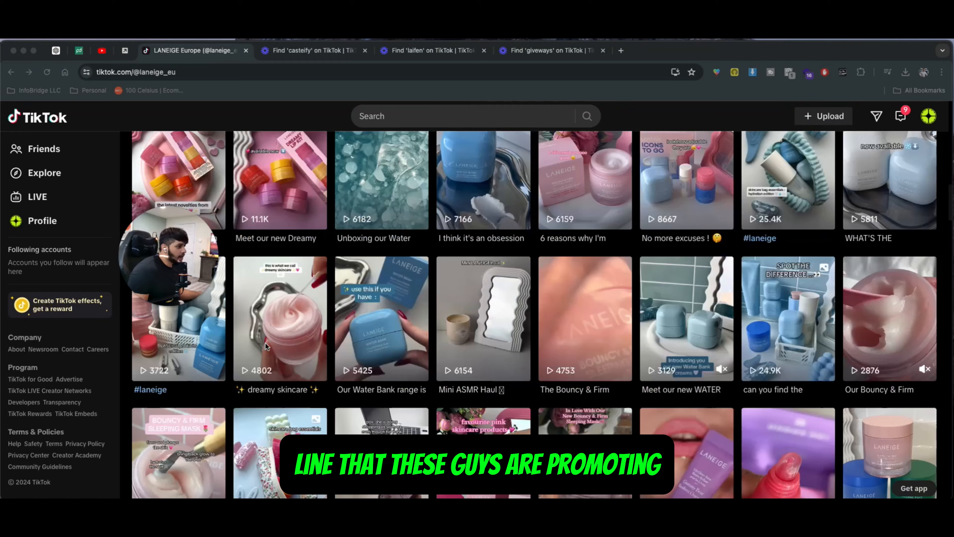
pyautogui.scroll(-3)
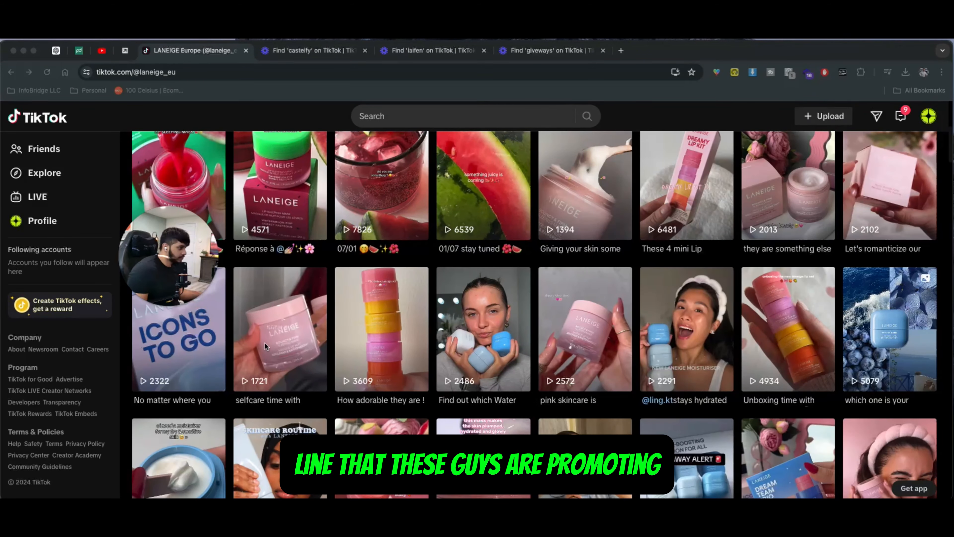
pyautogui.scroll(-3)
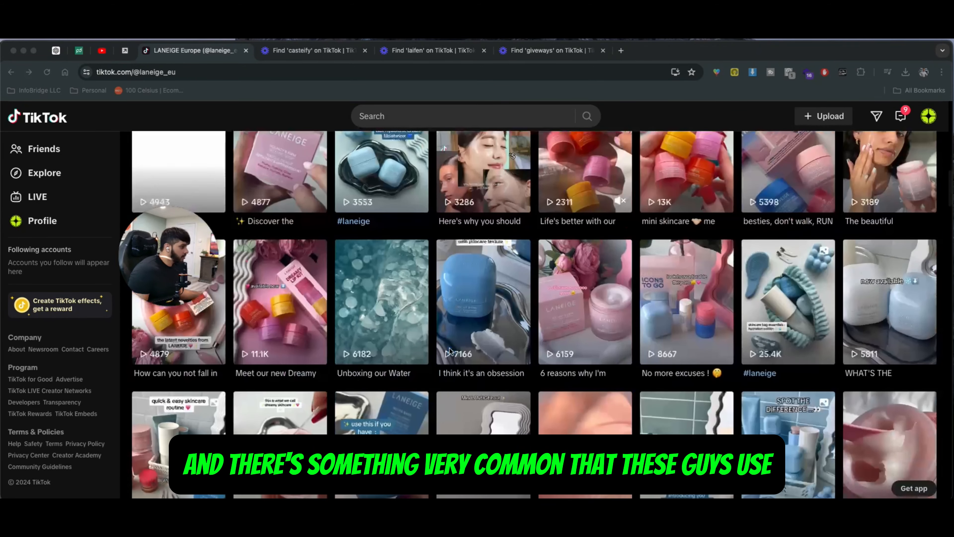
pyautogui.scroll(-3)
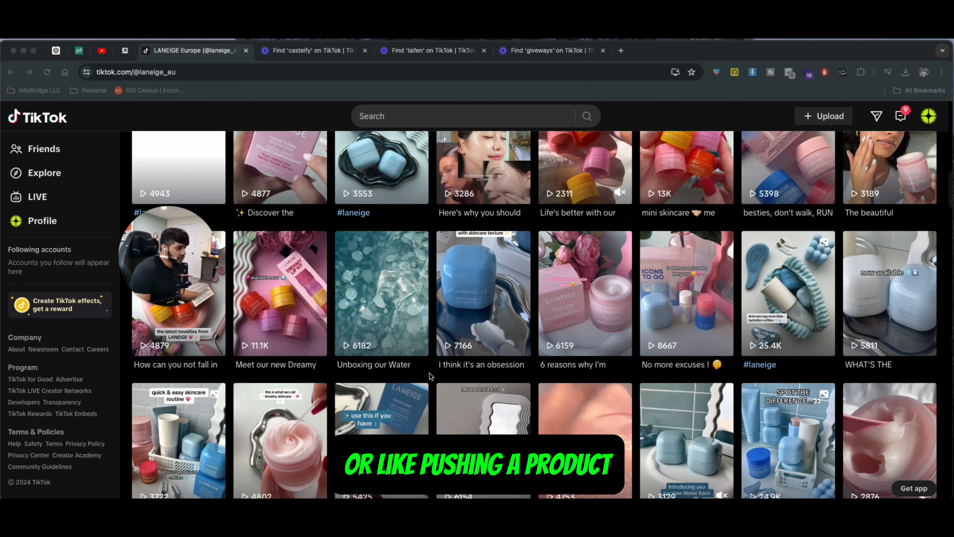
pyautogui.scroll(-3)
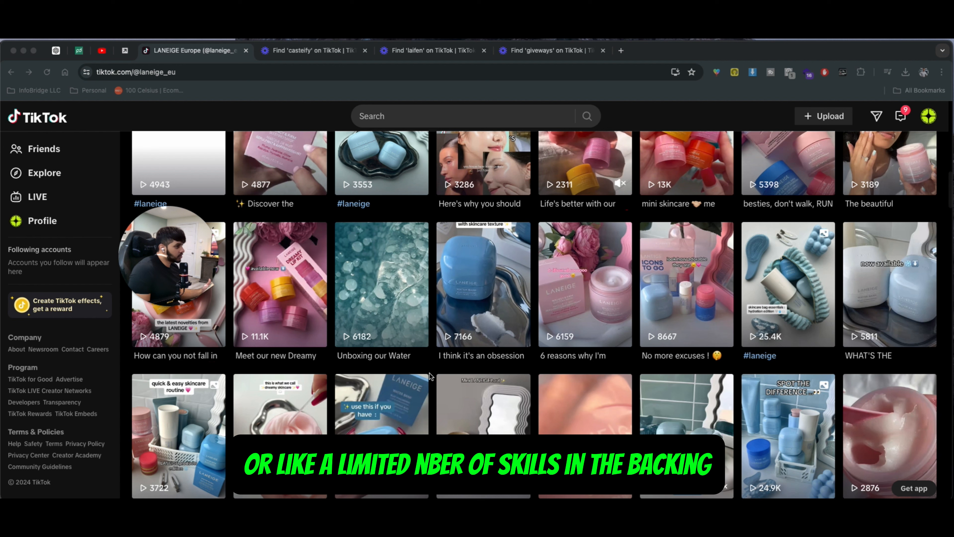
pyautogui.scroll(-3)
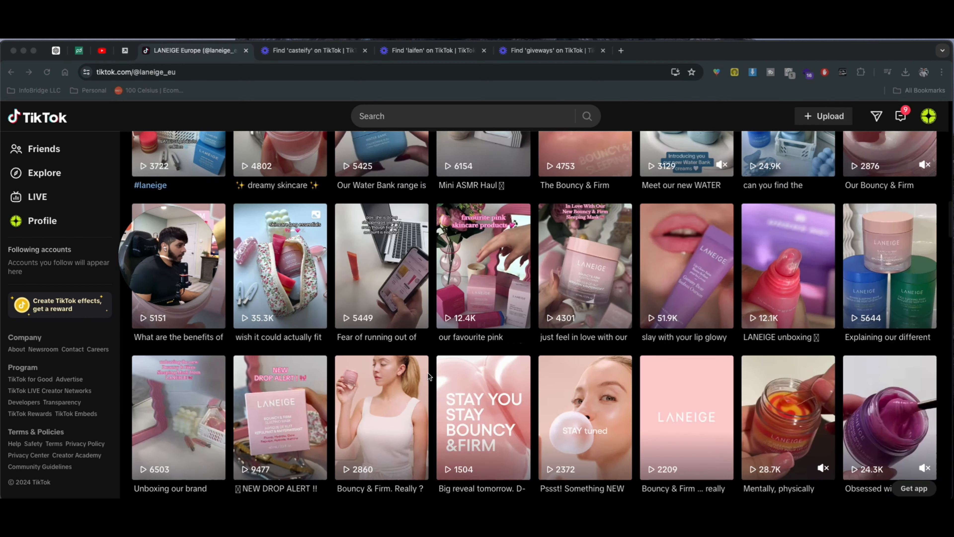
pyautogui.scroll(3)
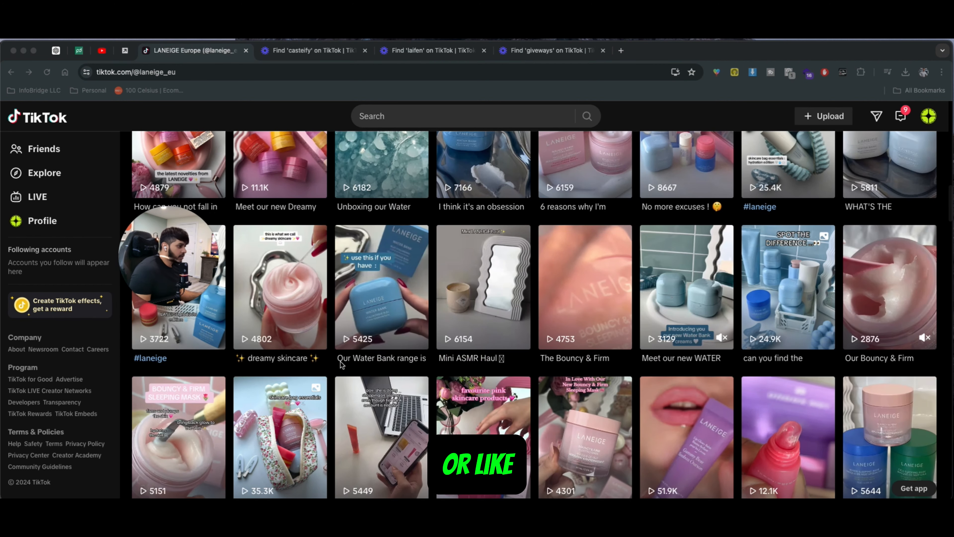
pyautogui.scroll(-3)
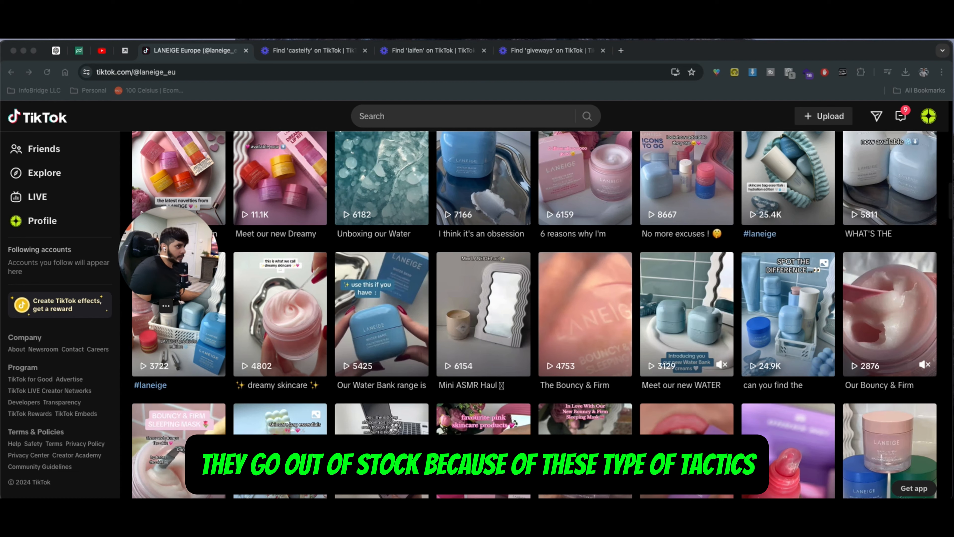
pyautogui.scroll(3)
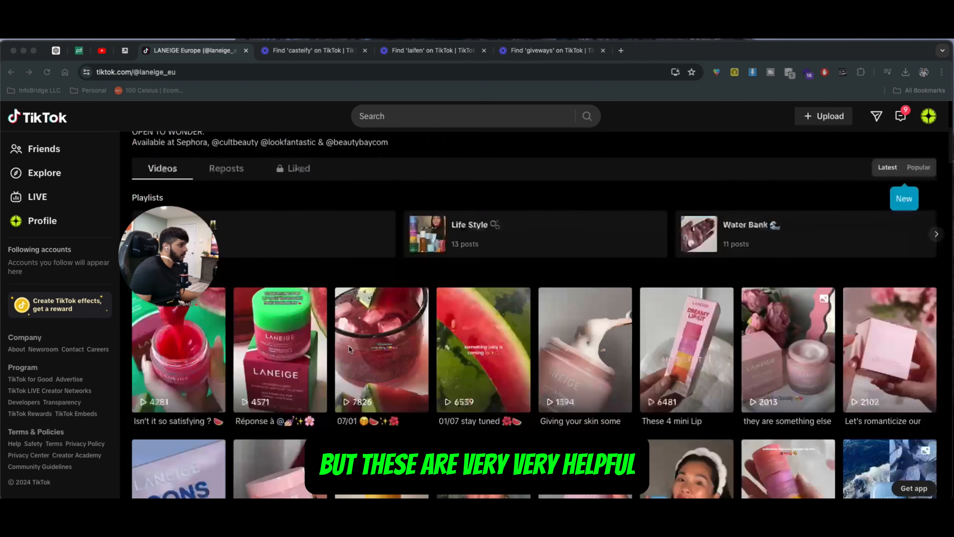
pyautogui.scroll(-3)
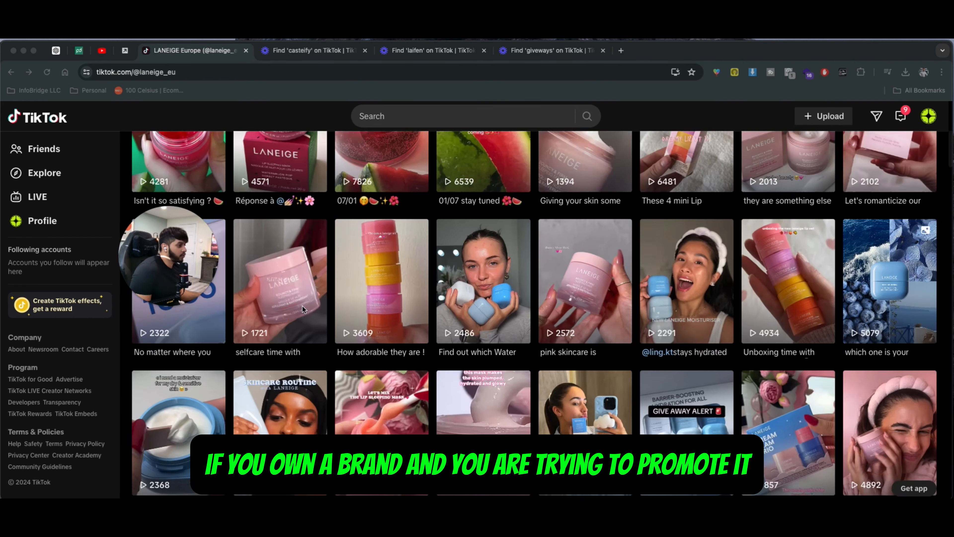
pyautogui.scroll(-3)
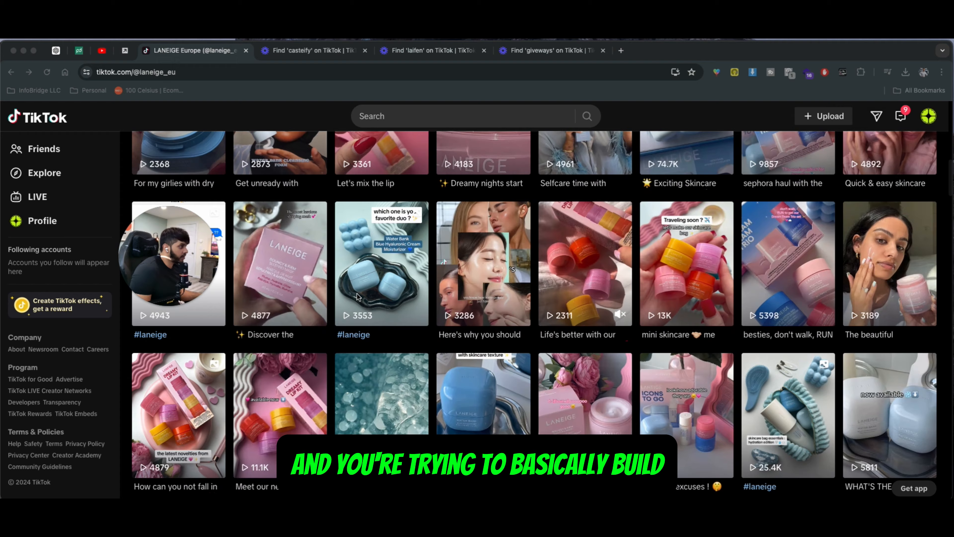
pyautogui.scroll(-3)
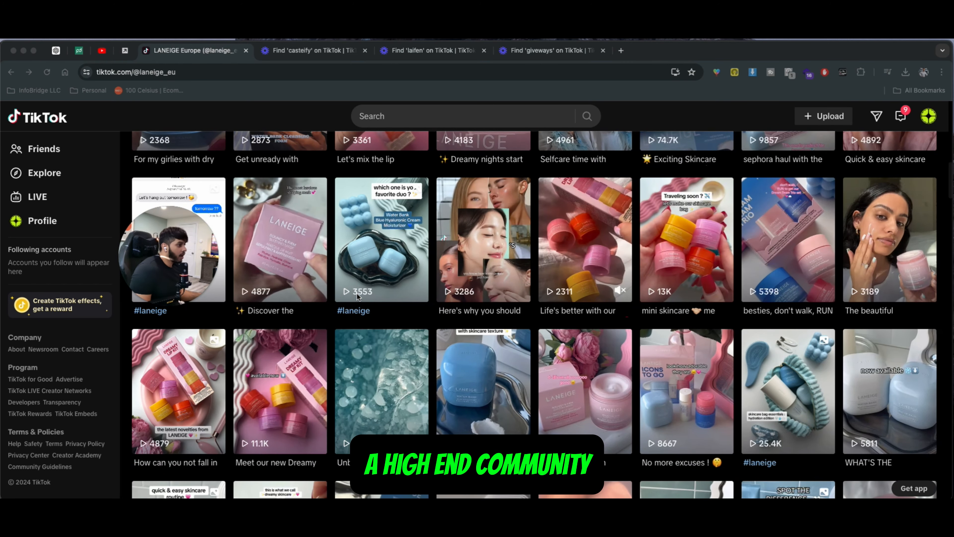
pyautogui.scroll(-3)
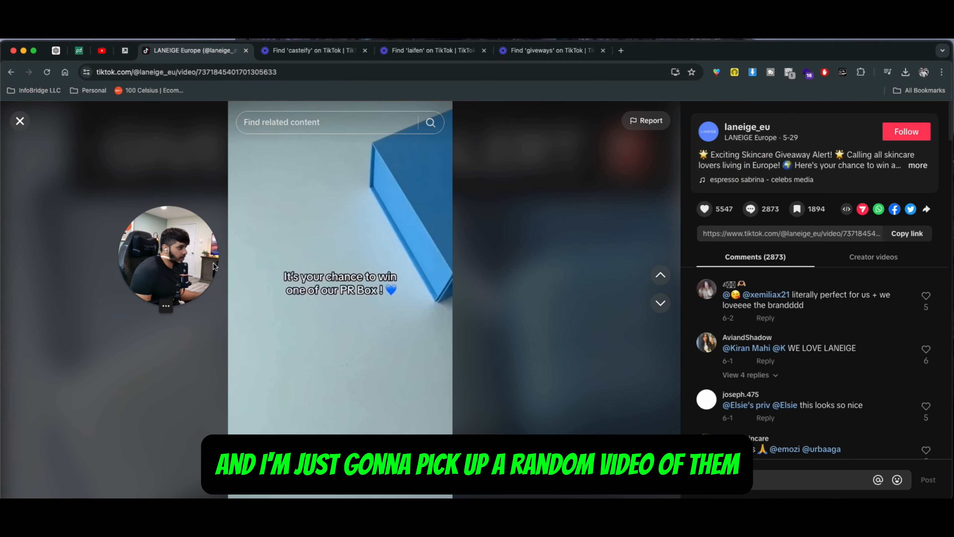
# Close the Sephora haul post and open the Water Bank giveaway video with 2873 comments
pyautogui.click(660, 303)
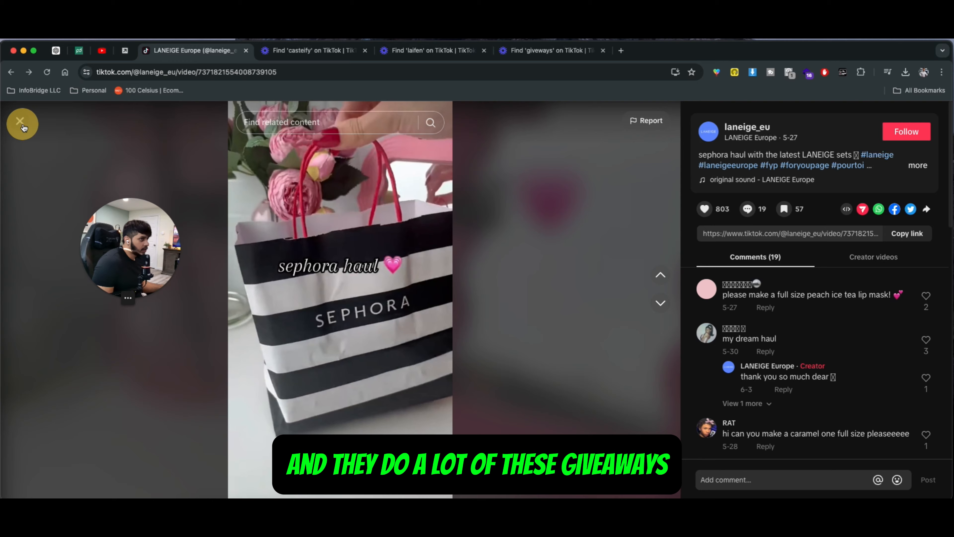
pyautogui.click(660, 303)
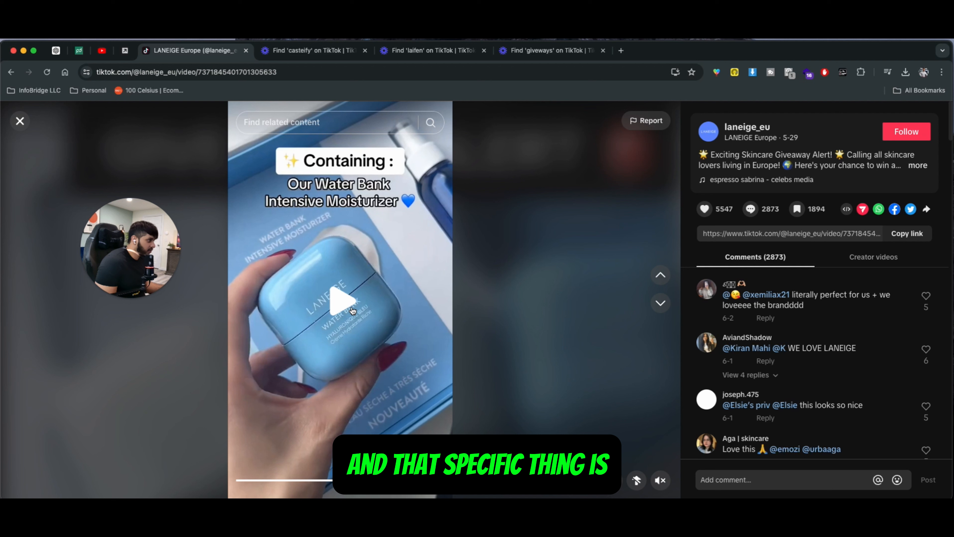
# Expand the caption via 'more' to read Europe-only eligibility, entry steps and three winners
pyautogui.click(917, 165)
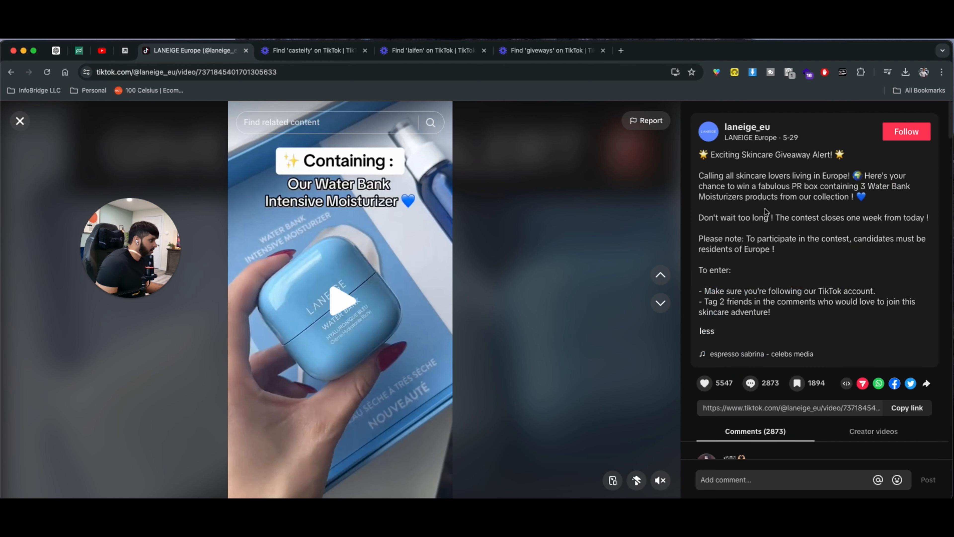
pyautogui.scroll(-3)
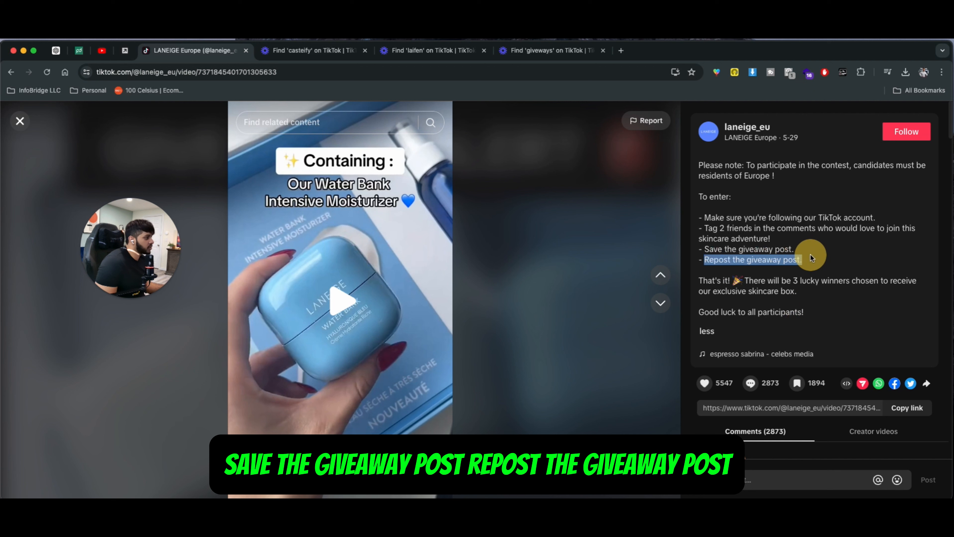
pyautogui.scroll(-3)
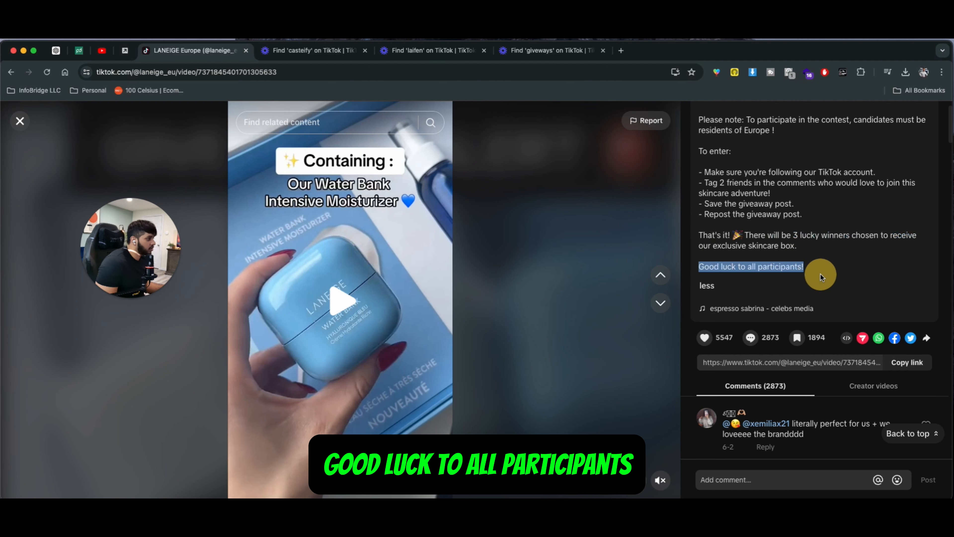
# Scroll through the giveaway's comments before returning to the profile grid
pyautogui.scroll(-3)
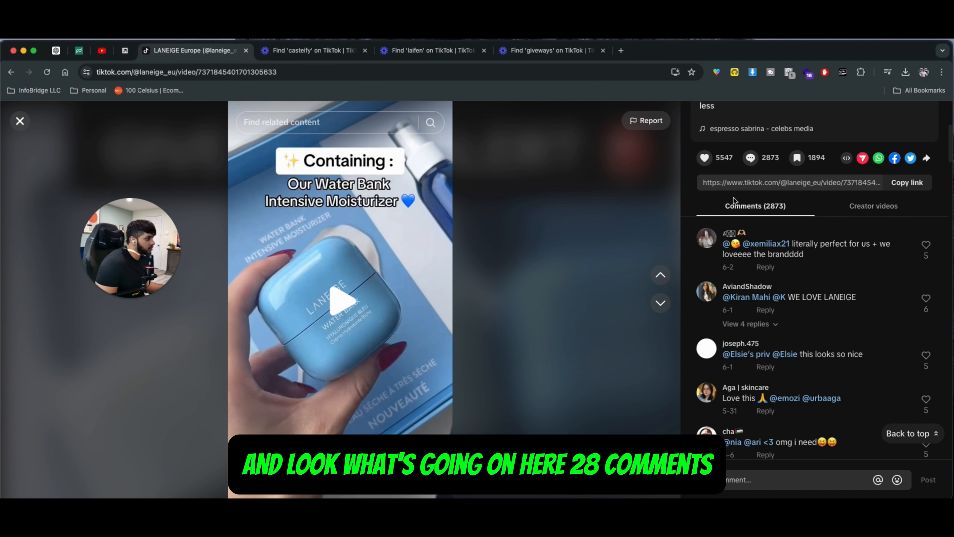
pyautogui.scroll(3)
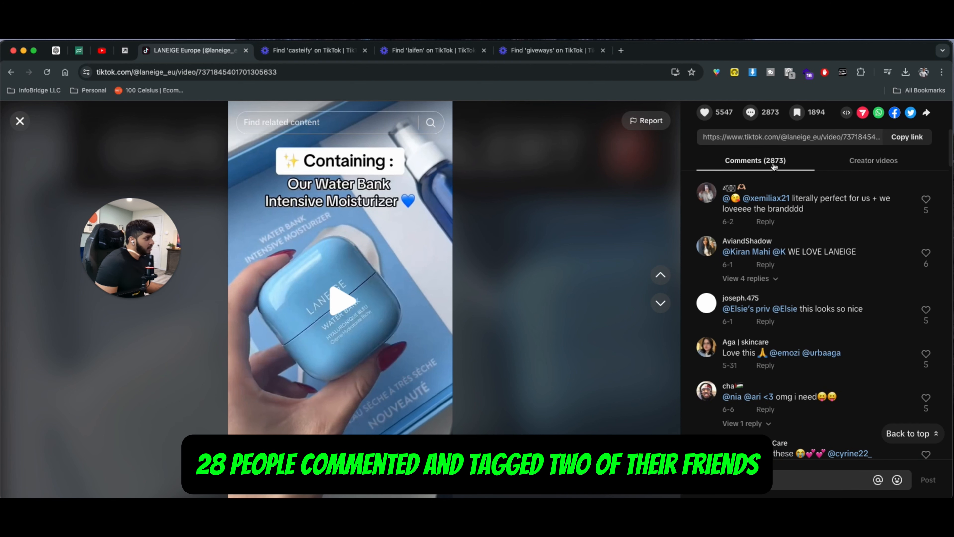
pyautogui.scroll(-3)
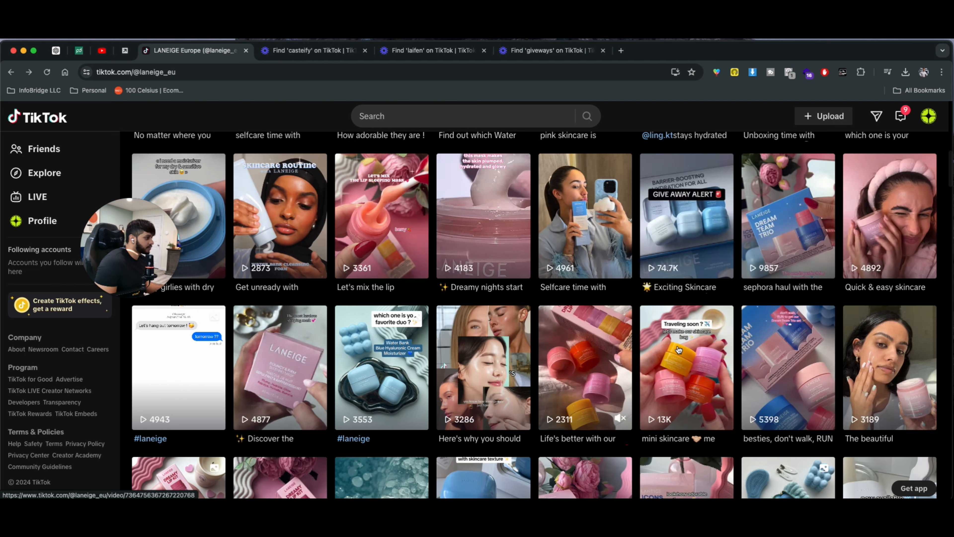
# Open the GIVE AWAY ALERT post on its standalone video page and let it play
pyautogui.click(686, 216)
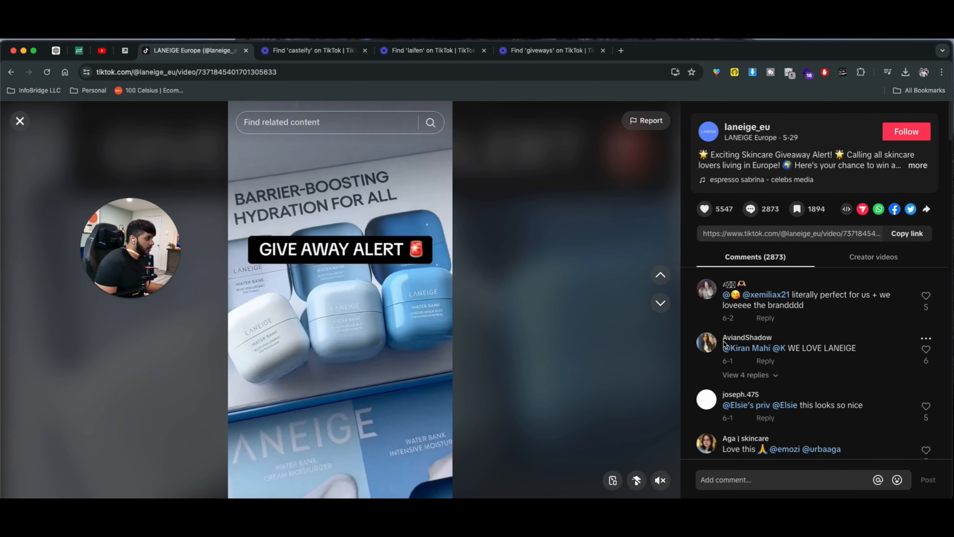
pyautogui.click(747, 337)
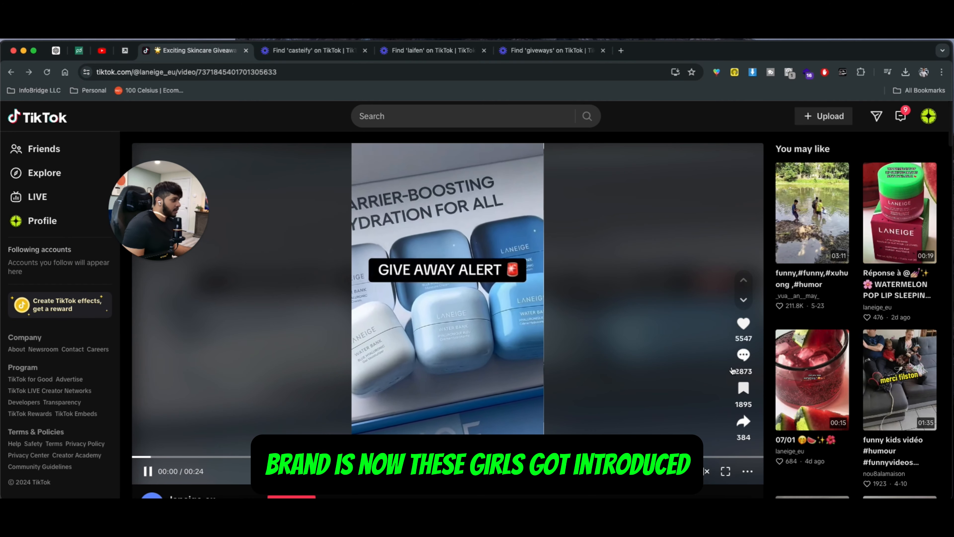
pyautogui.click(742, 355)
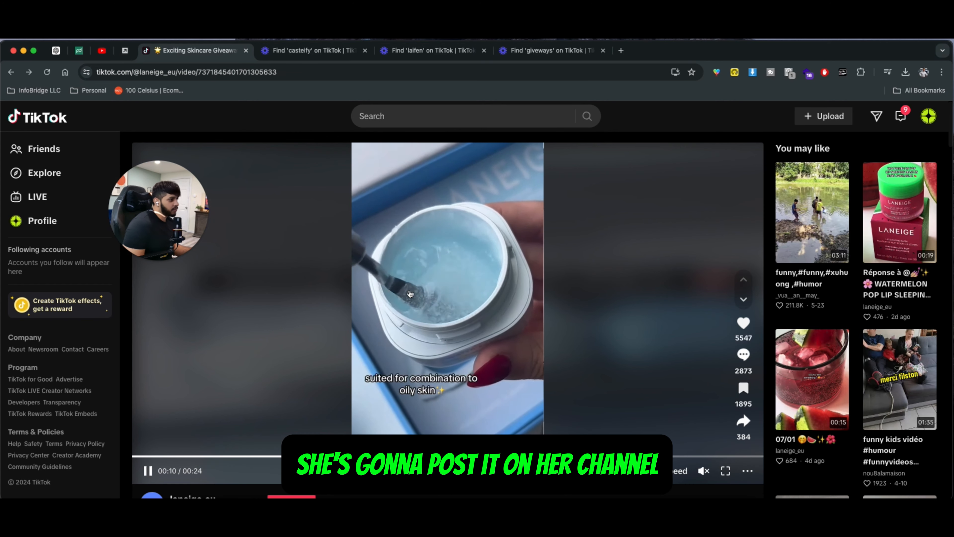
pyautogui.scroll(-3)
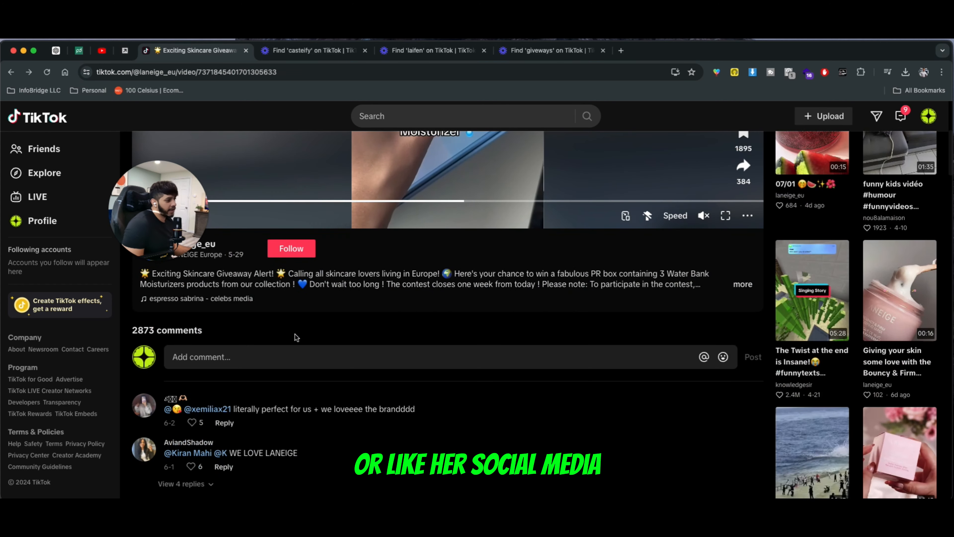
pyautogui.scroll(-3)
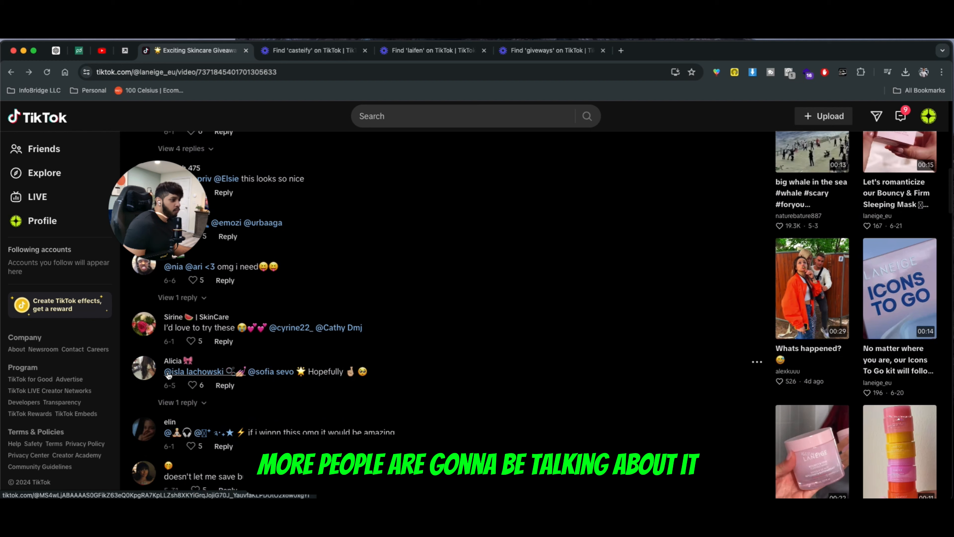
pyautogui.scroll(-3)
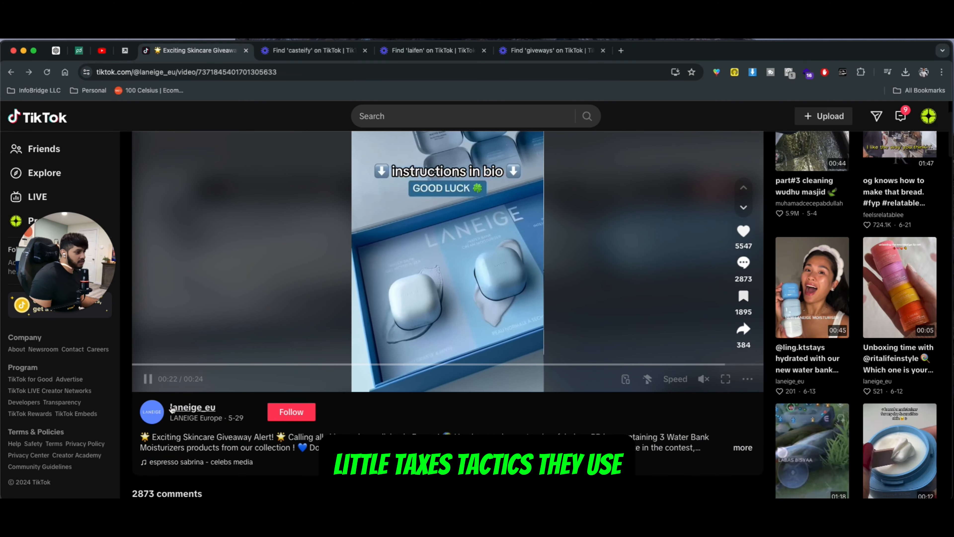
# Return to the laneige_eu profile and scroll down its Videos grid
pyautogui.click(192, 407)
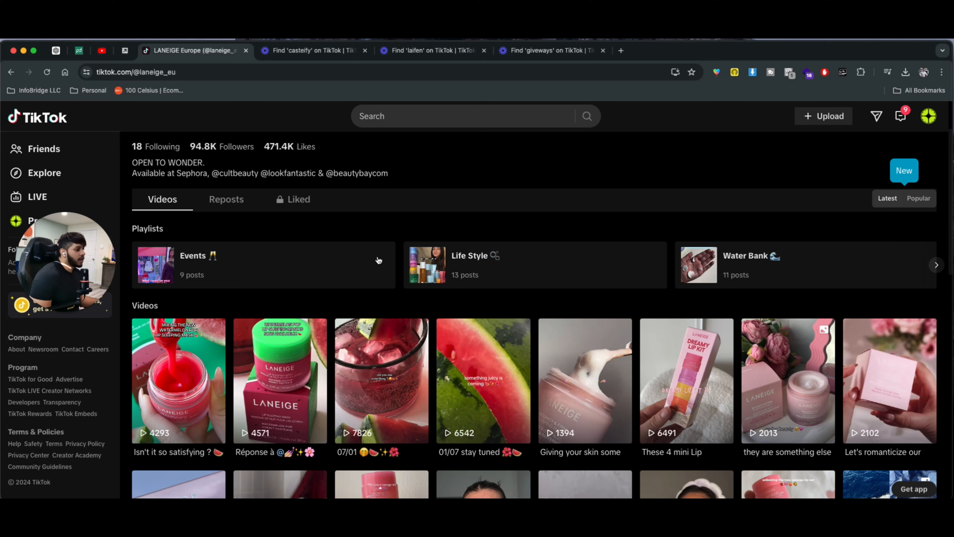
pyautogui.scroll(-3)
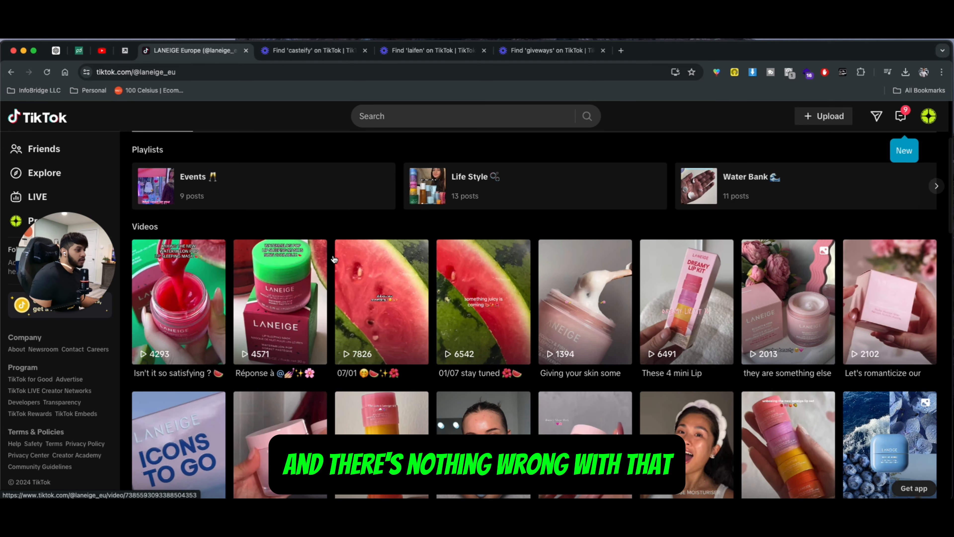
pyautogui.scroll(-3)
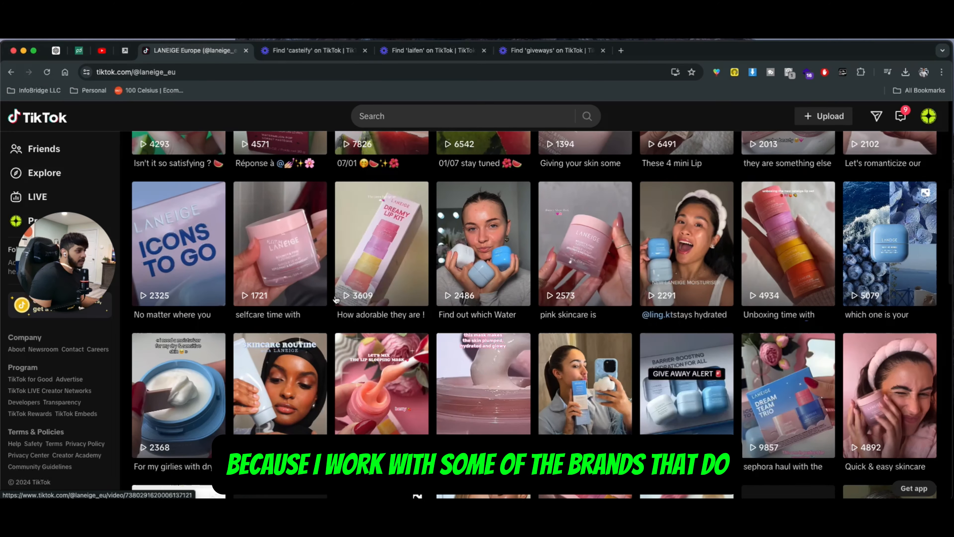